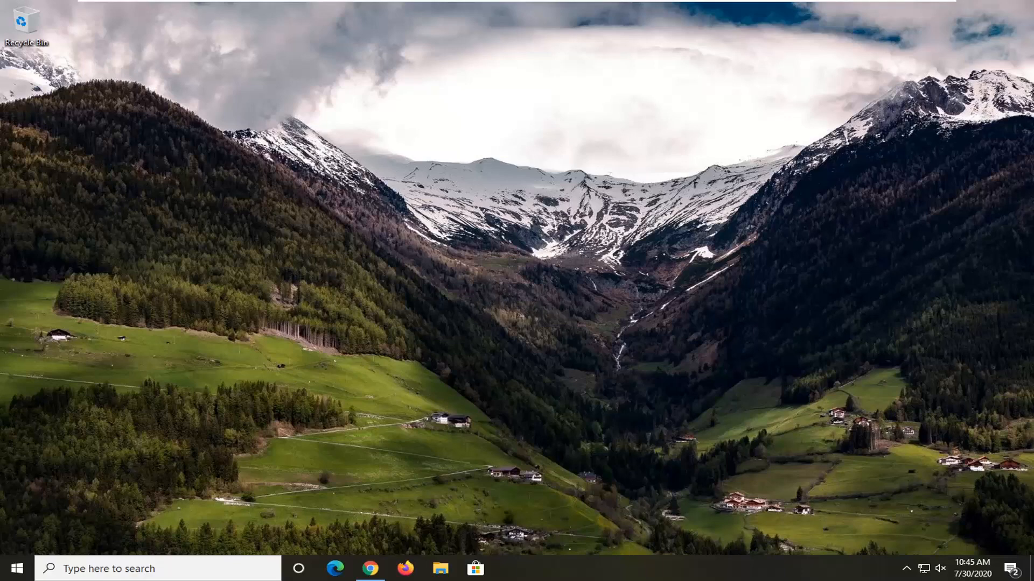
mouse_move(264, 310)
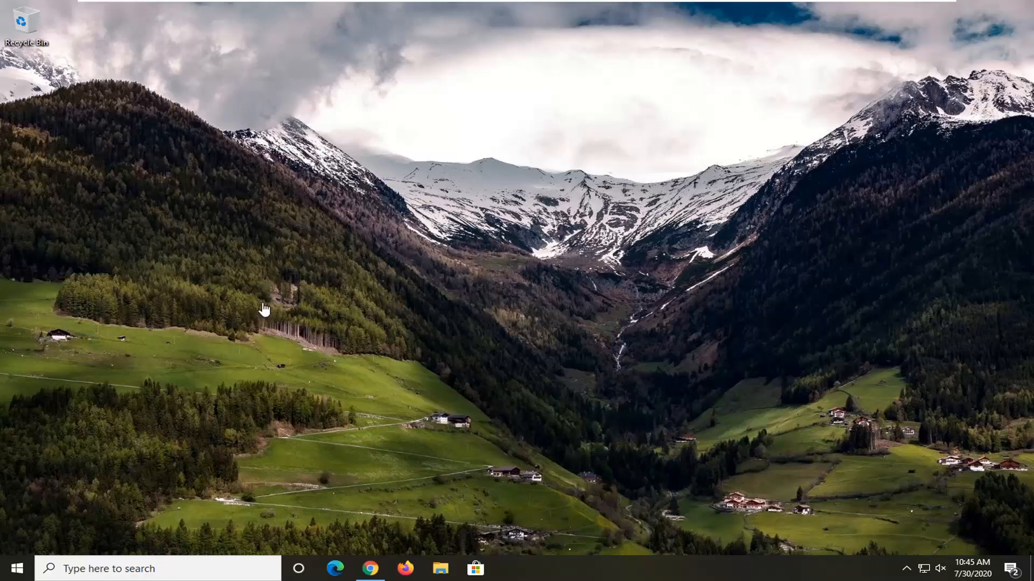
mouse_move(310, 306)
text(windows defender firewall)
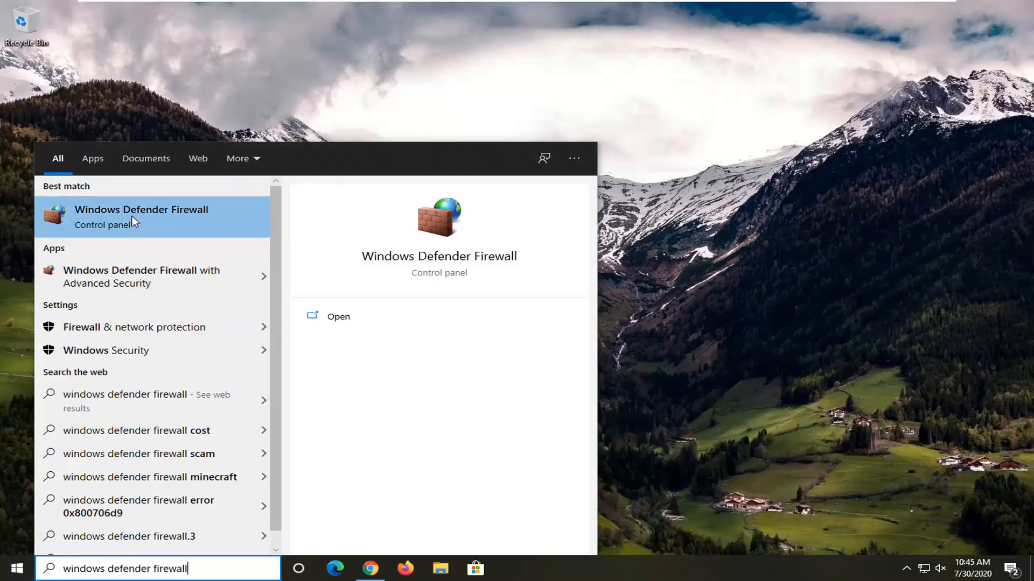
Step: Open the Windows Defender Firewall control panel from the search results
click(141, 217)
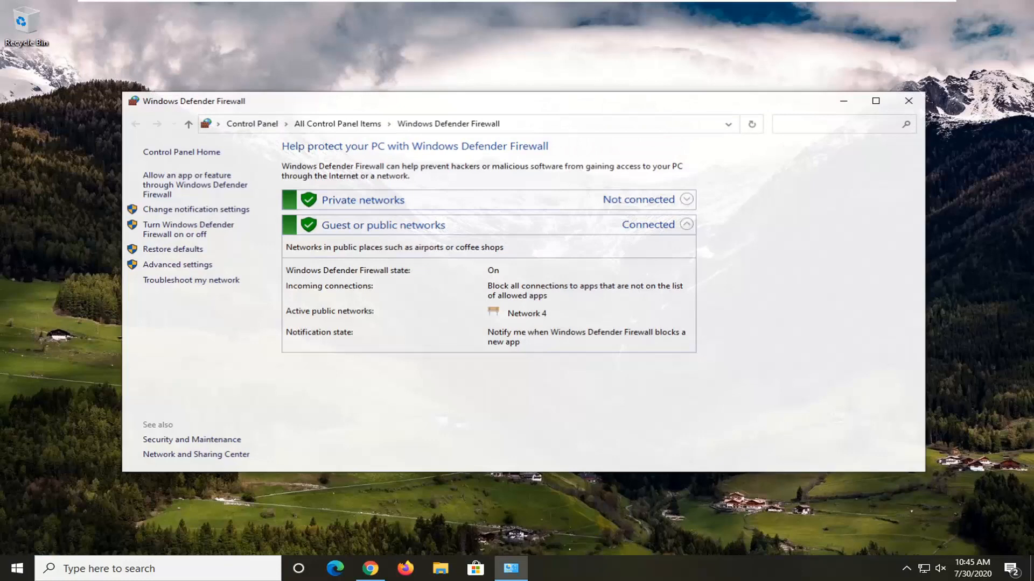
Step: Launch Windows Defender Firewall with Advanced Security via Advanced settings
drag(194, 101, 152, 79)
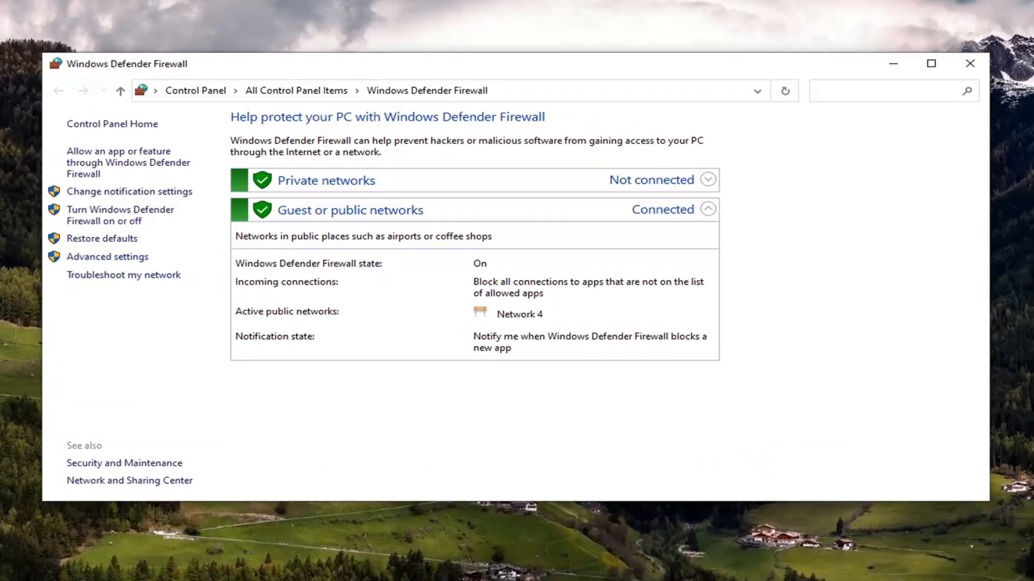
mouse_move(308, 166)
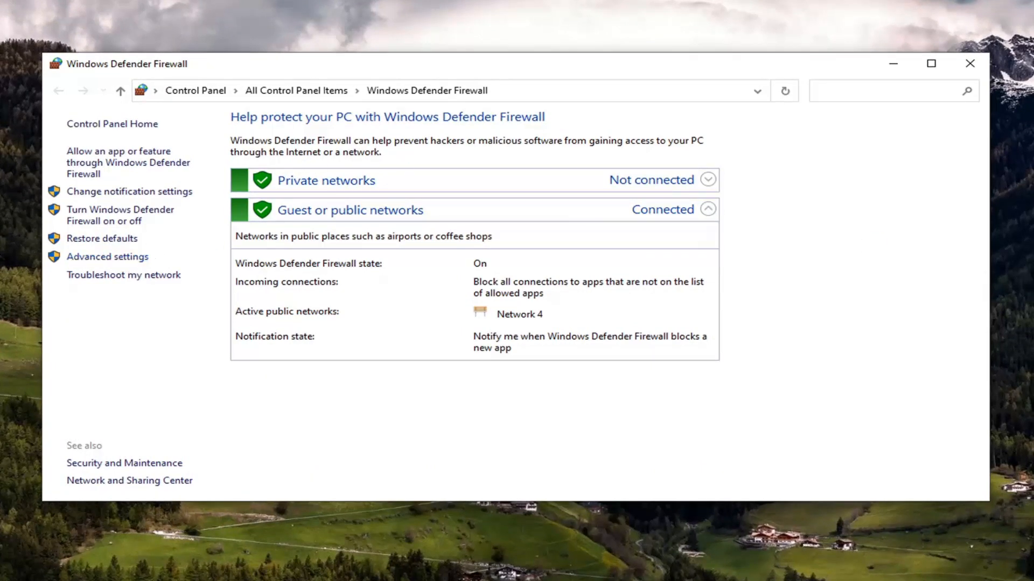
click(106, 256)
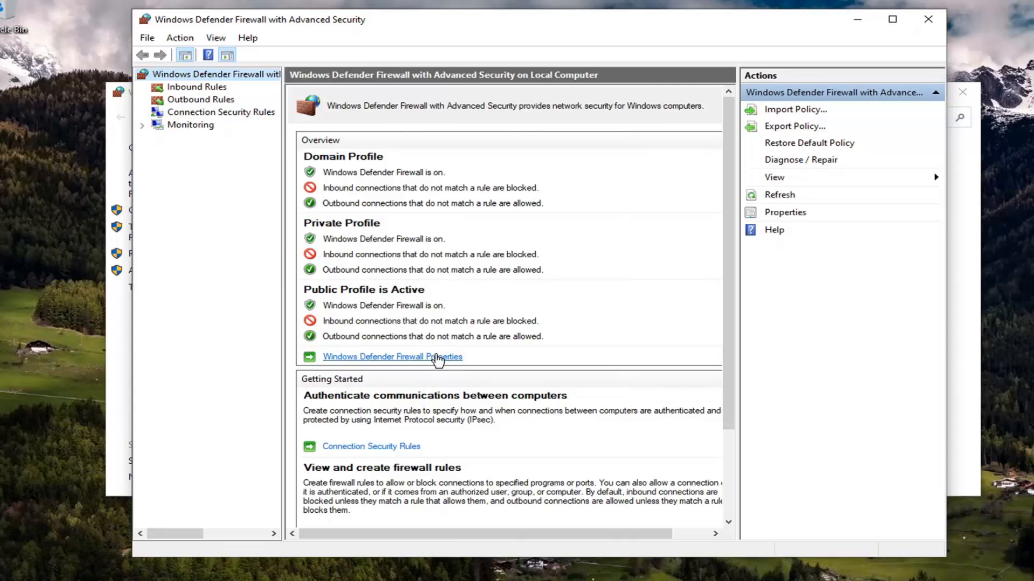
Step: Open Windows Defender Firewall Properties and review the Private and Public Profile tabs, ending on Private
click(392, 357)
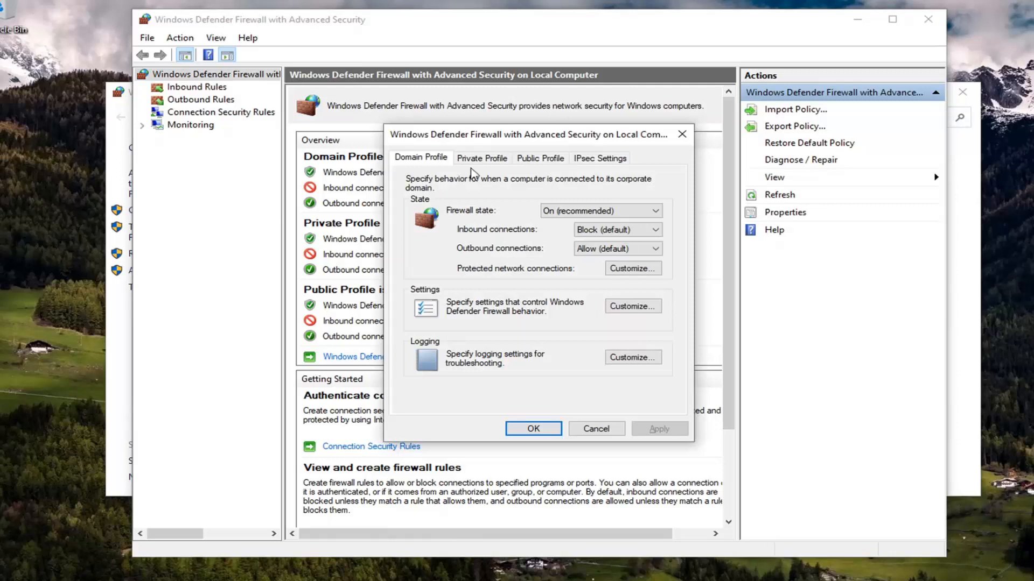
mouse_move(430, 168)
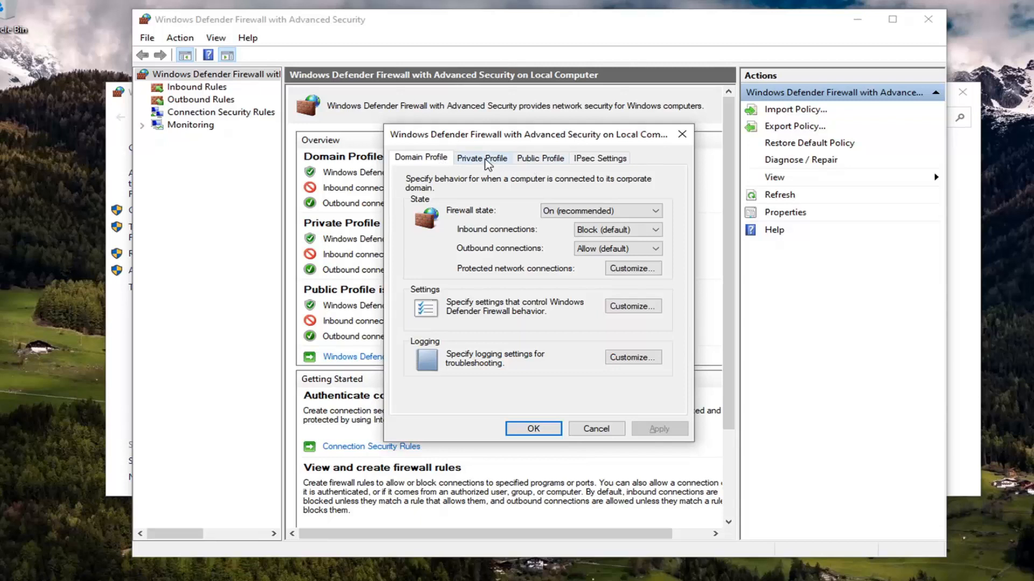
click(481, 158)
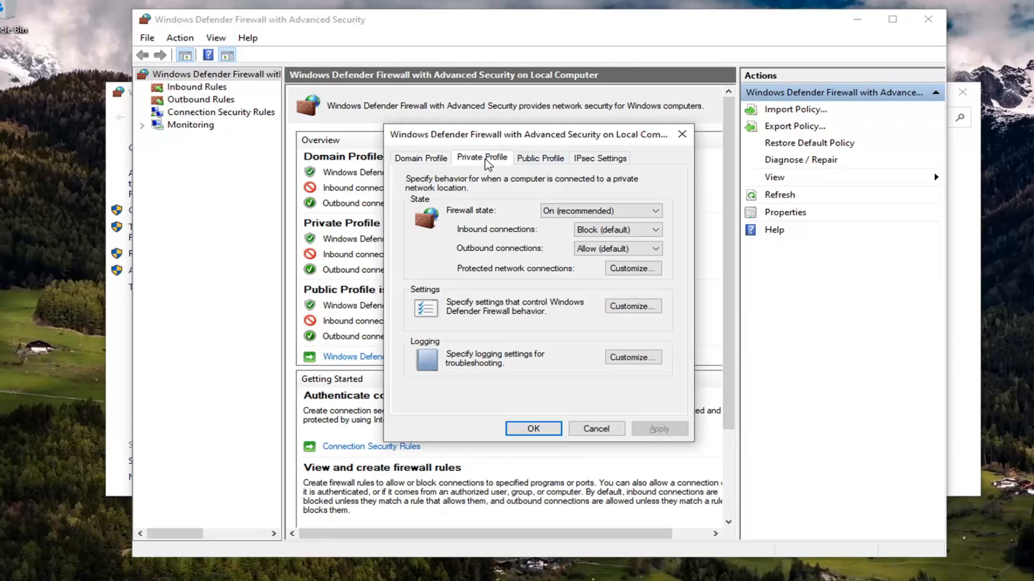
click(540, 158)
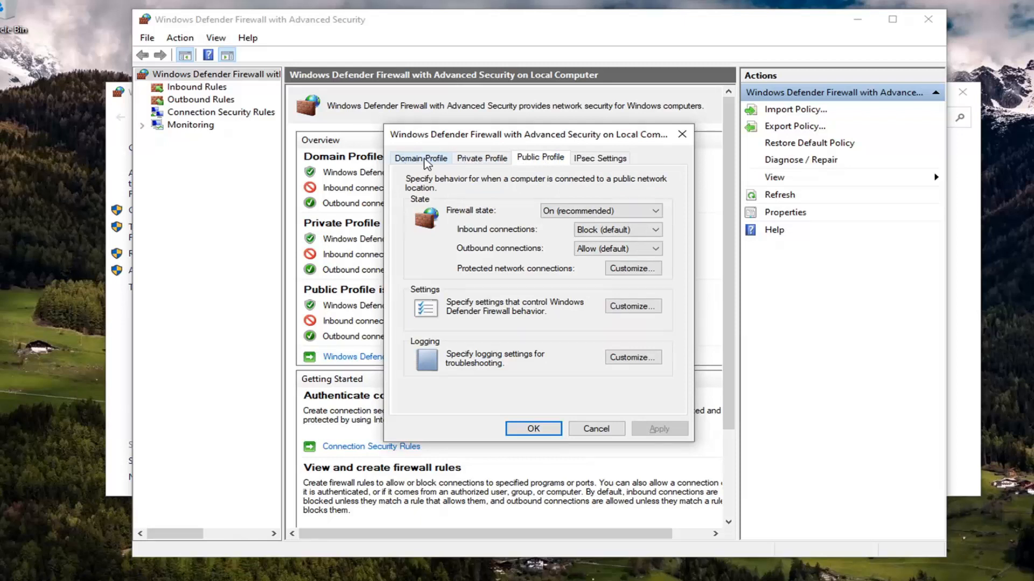
click(481, 158)
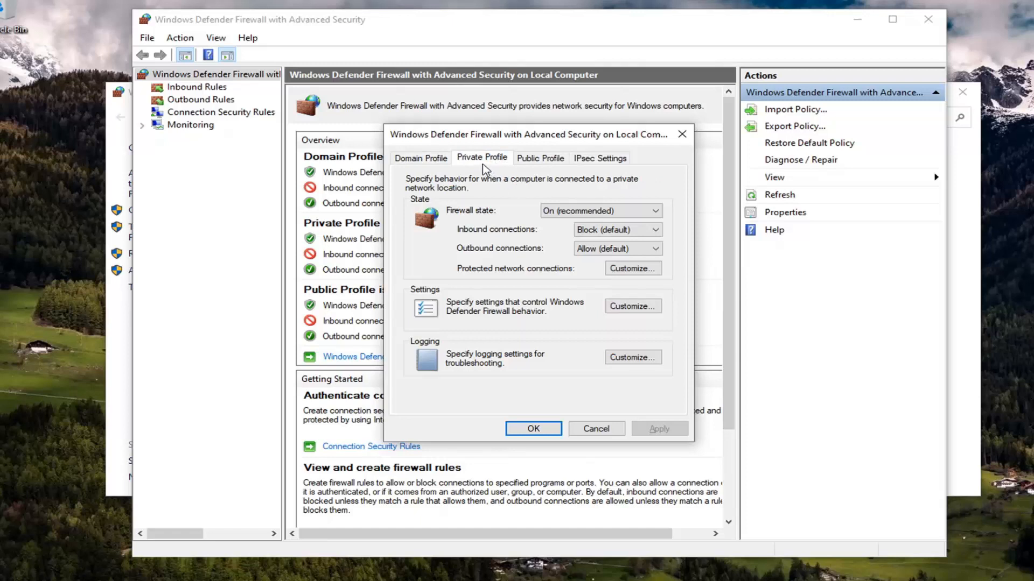
mouse_move(521, 255)
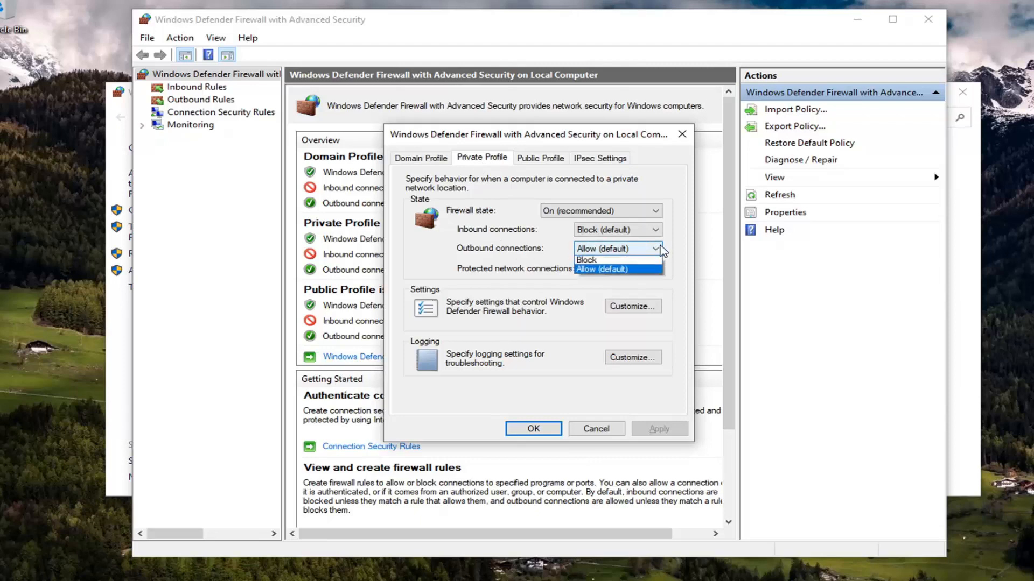
Step: Set Private profile outbound connections to Block and confirm
click(587, 259)
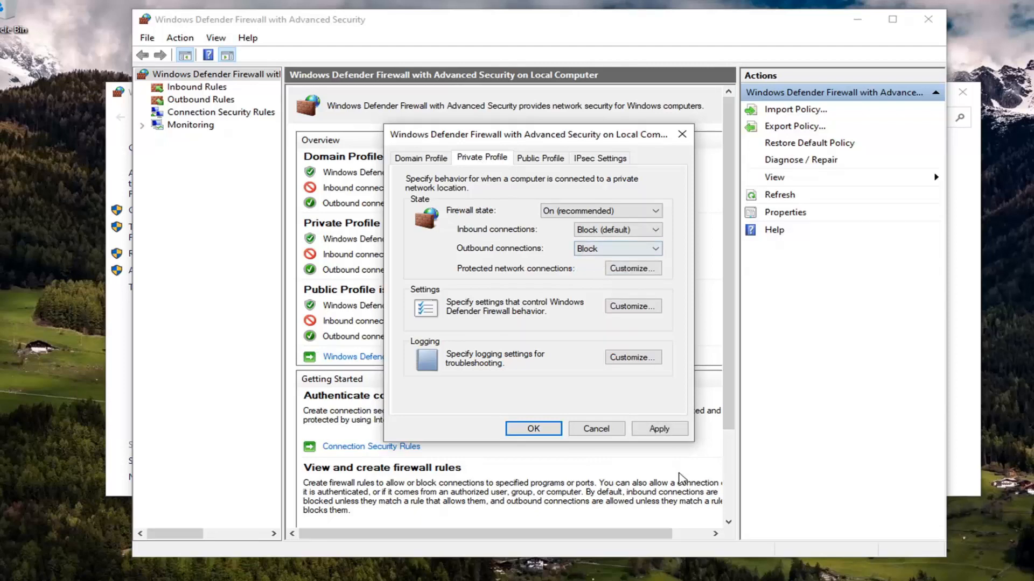
click(532, 429)
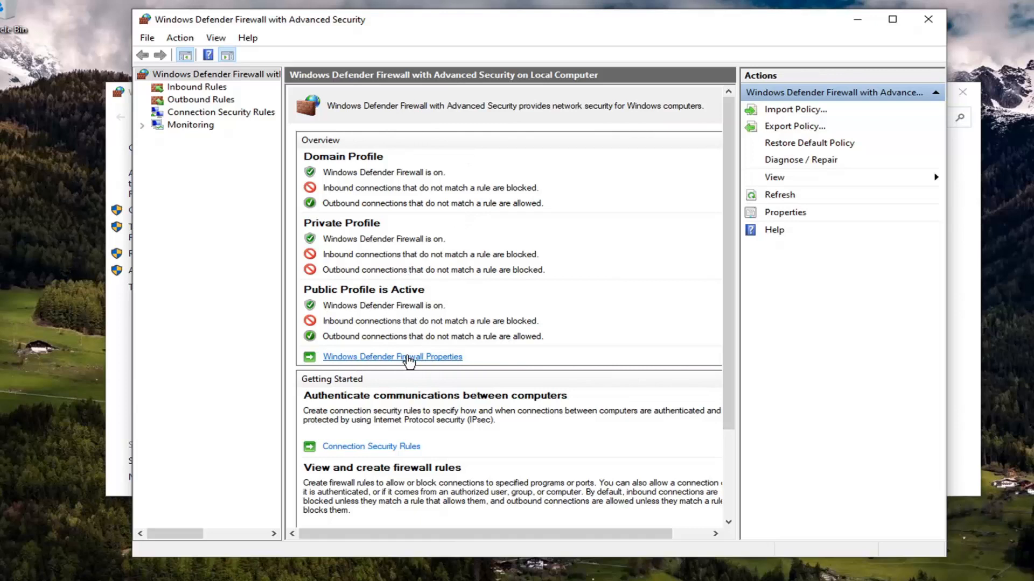
Step: Reopen firewall properties, restore Private outbound to Allow (default), and check the inbound options
click(391, 356)
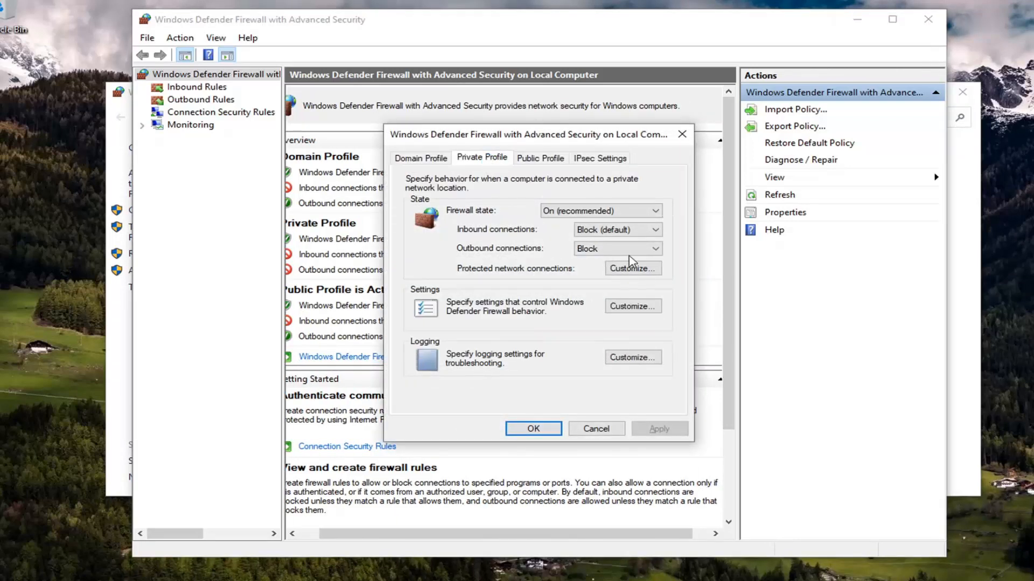
click(656, 249)
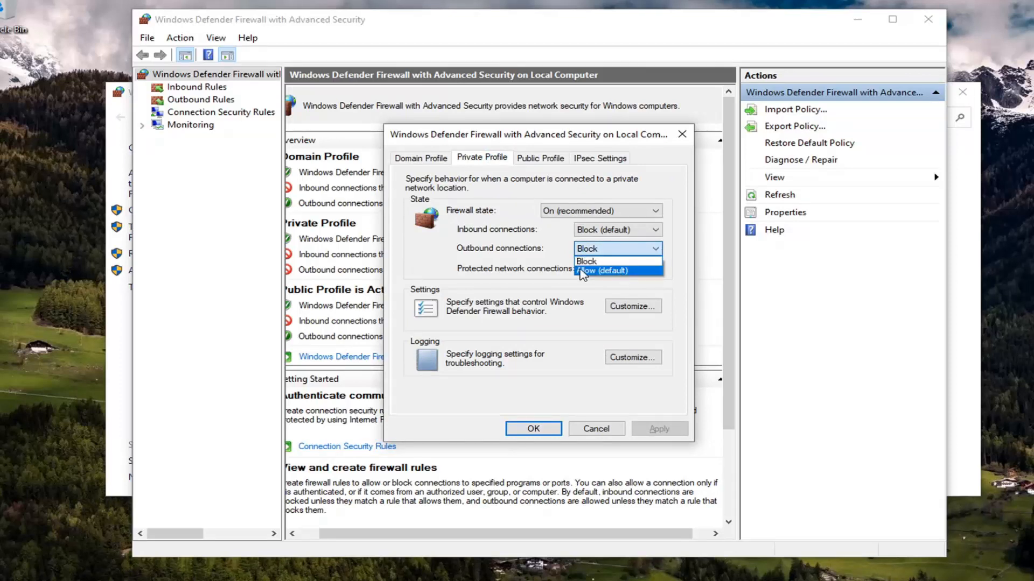
click(601, 270)
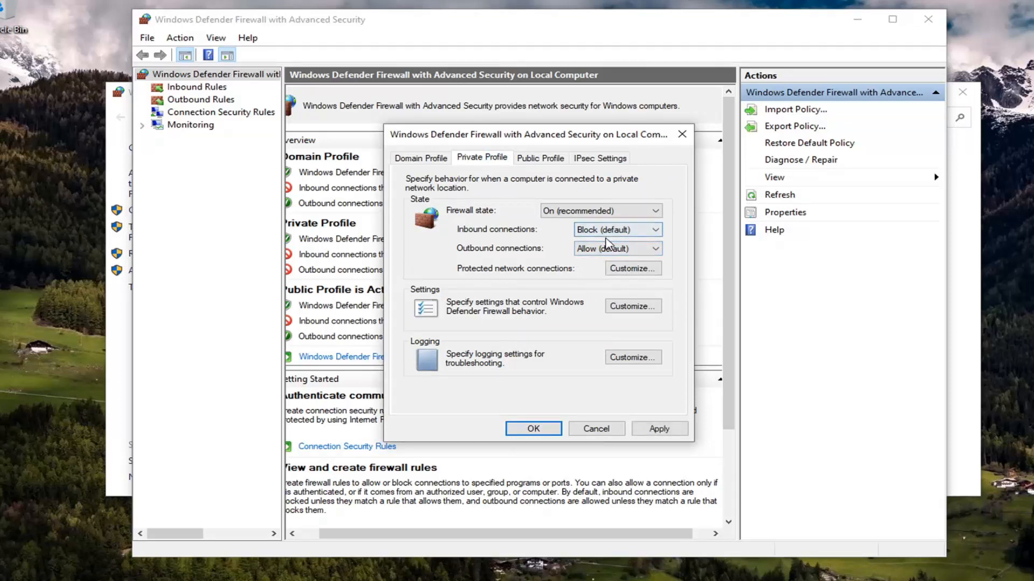
click(653, 248)
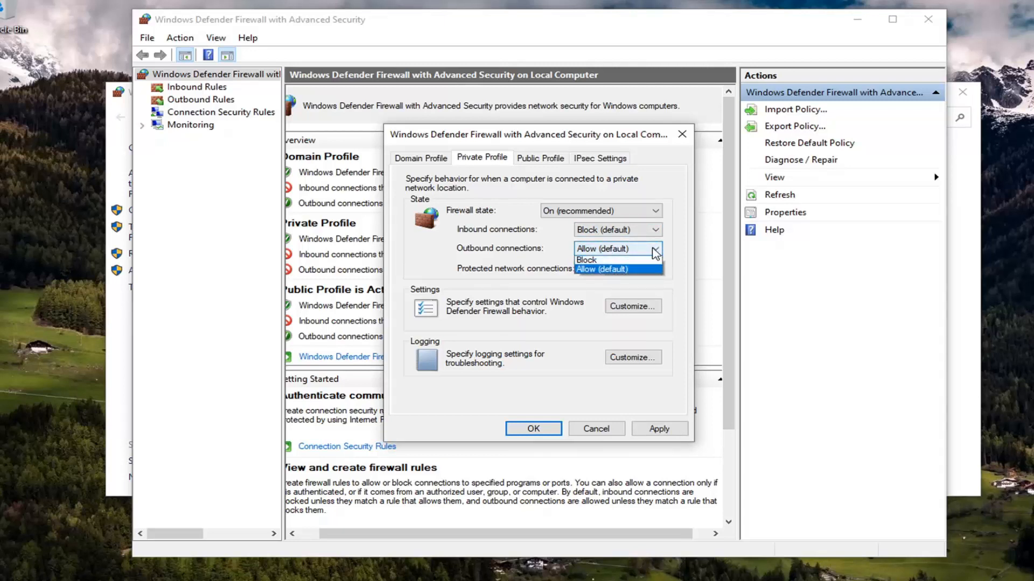
mouse_move(585, 261)
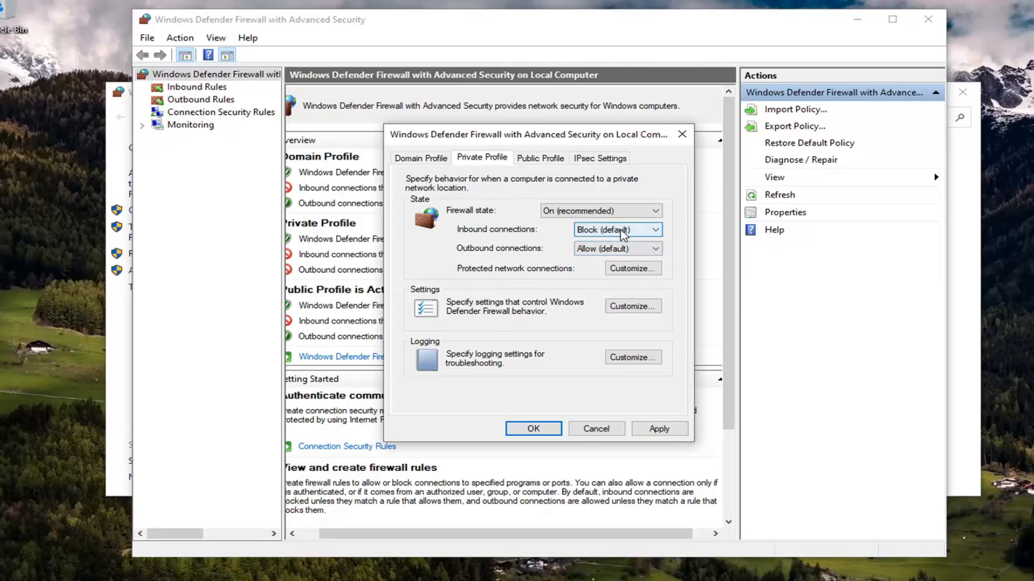
click(616, 230)
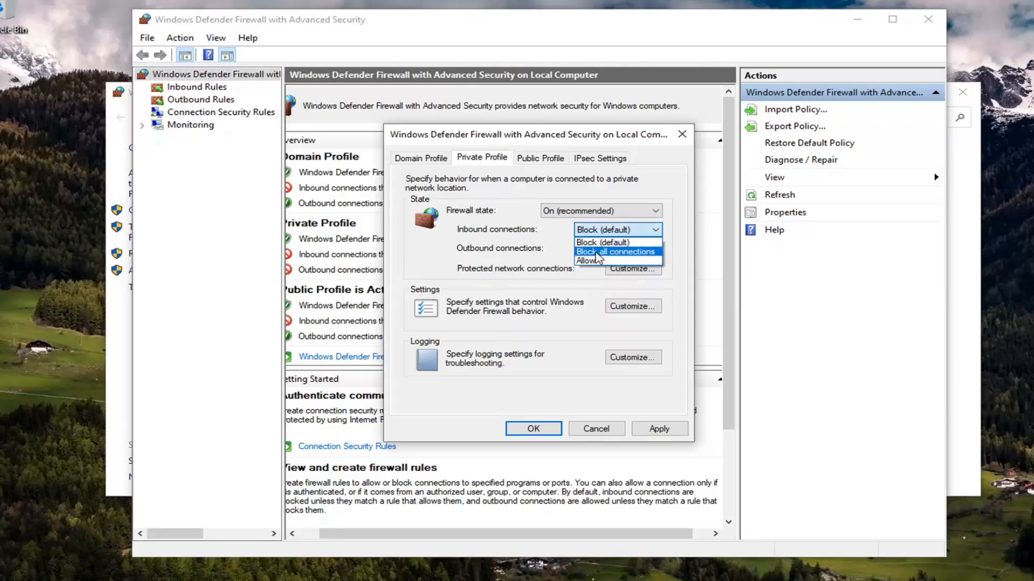